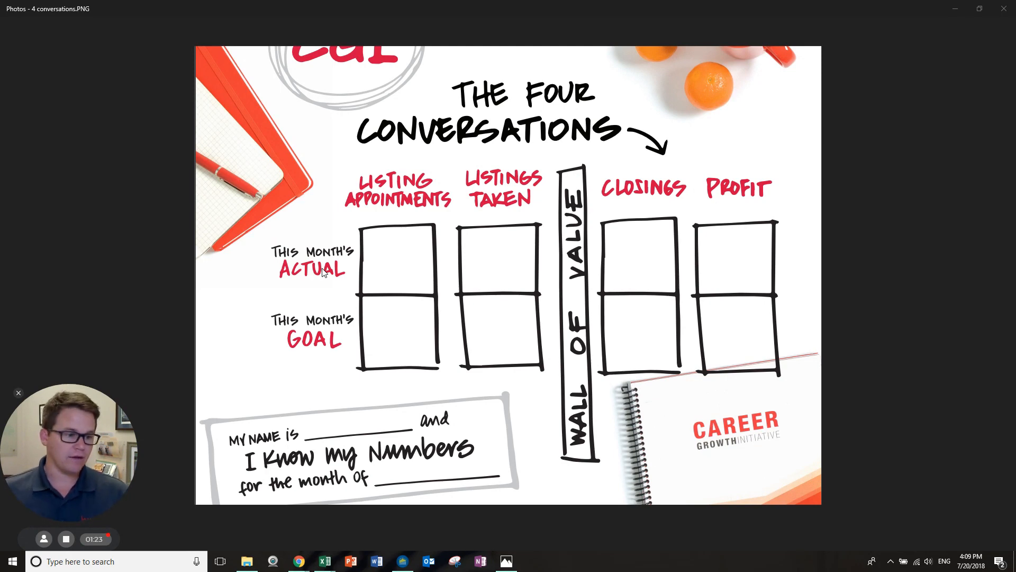
mouse_move(757, 335)
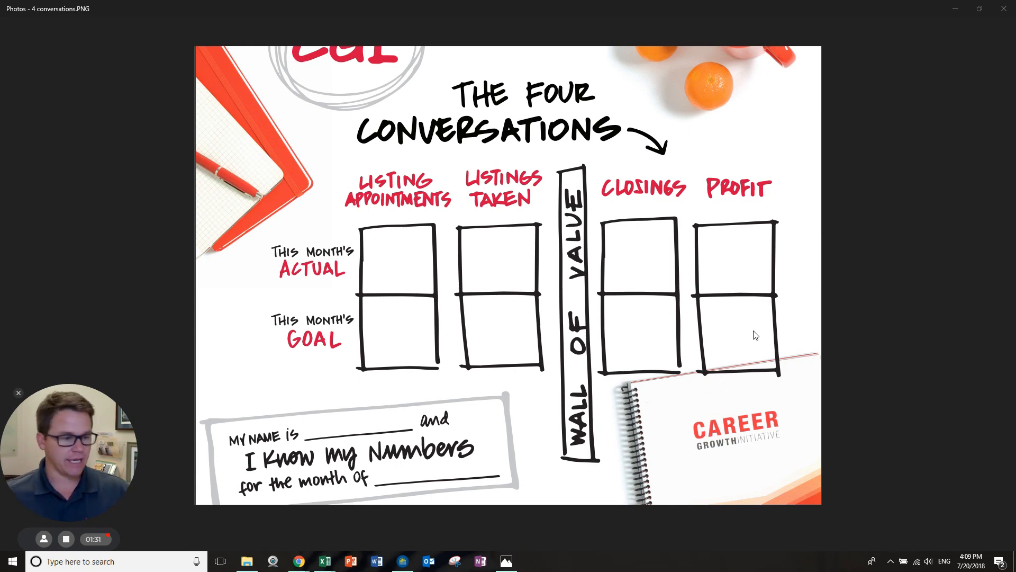
mouse_move(393, 311)
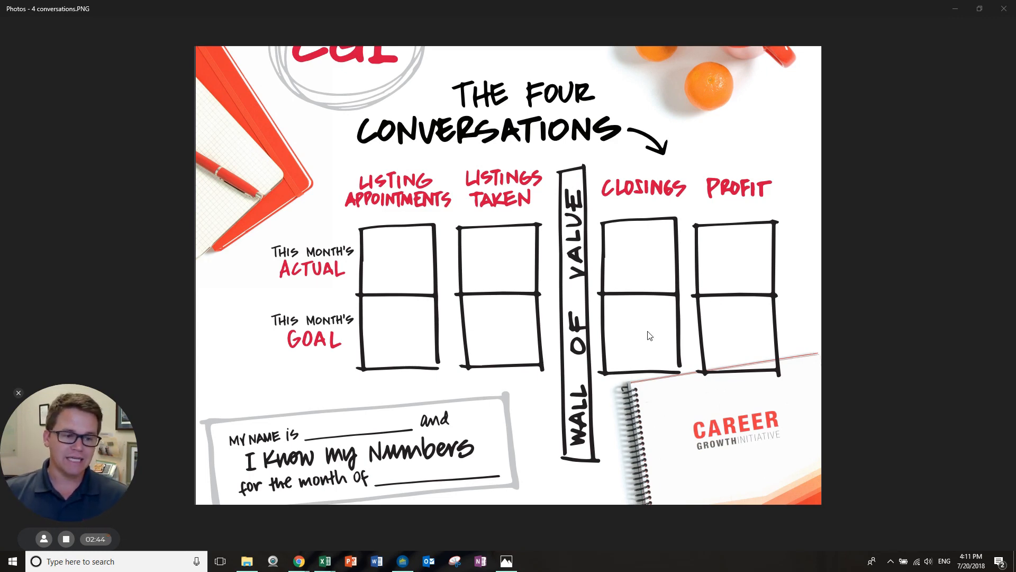
mouse_move(613, 349)
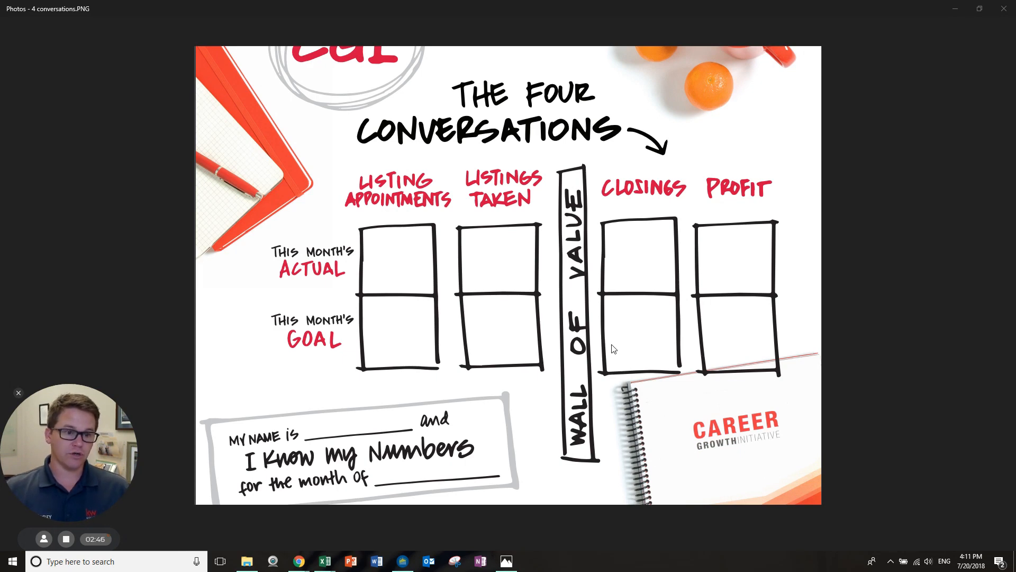